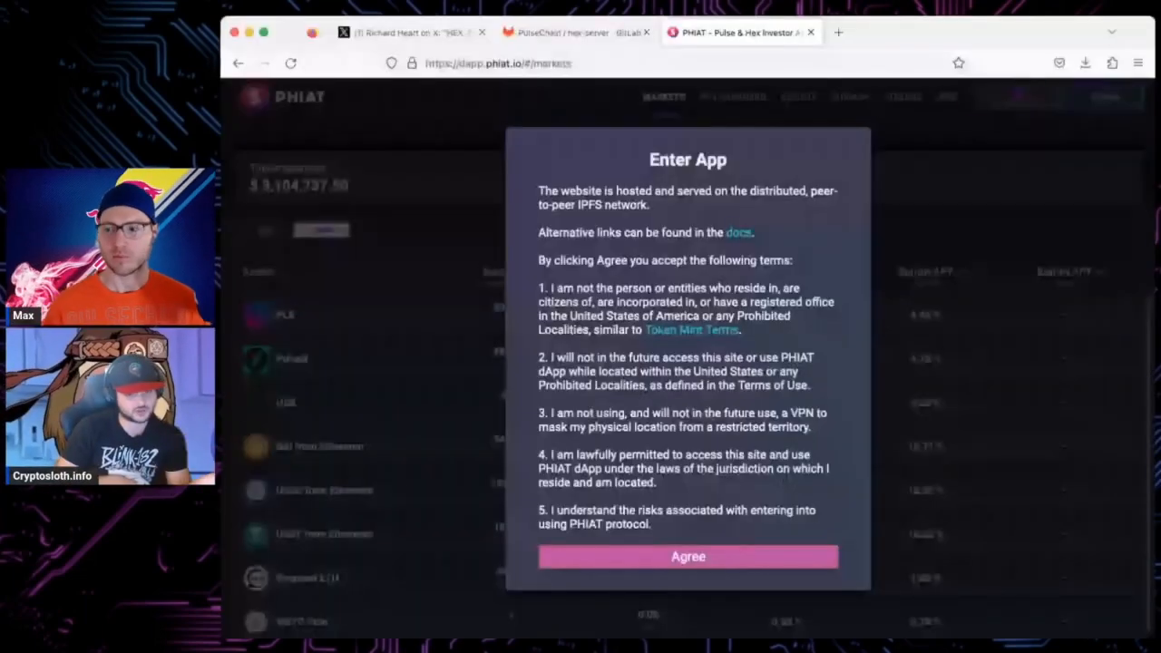
- Agree to PHIAT's Enter App terms to reach the lending markets table
{"action": "left_click", "coordinate": [688, 556]}
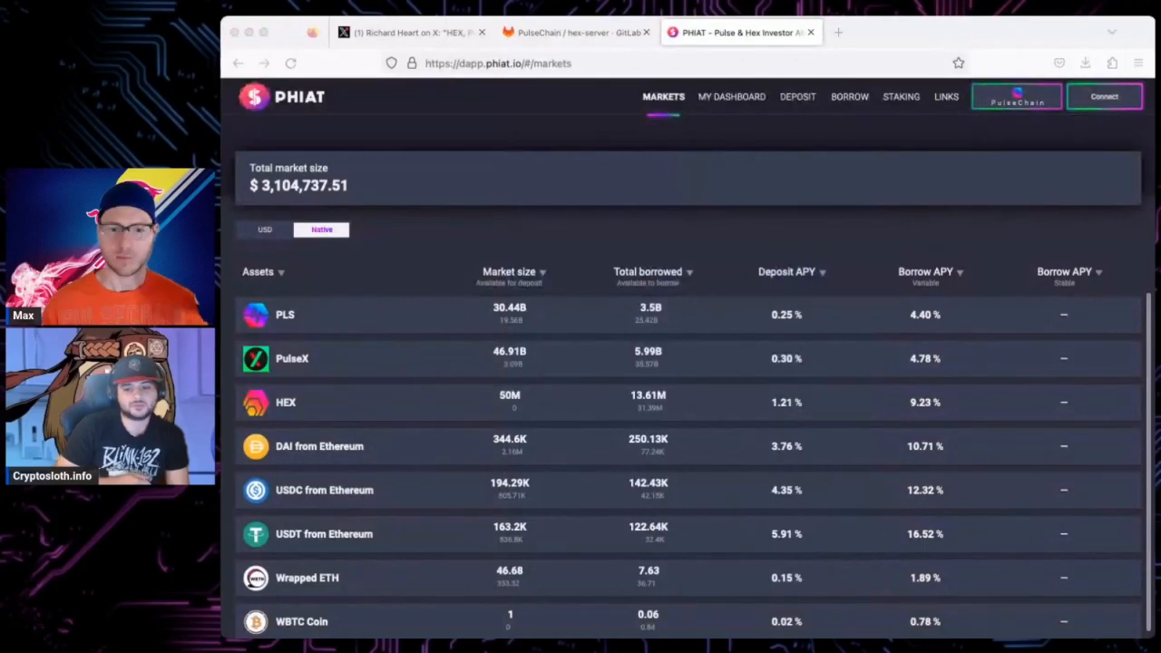
{"action": "mouse_move", "coordinate": [545, 247]}
{"action": "type", "text": "ph"}
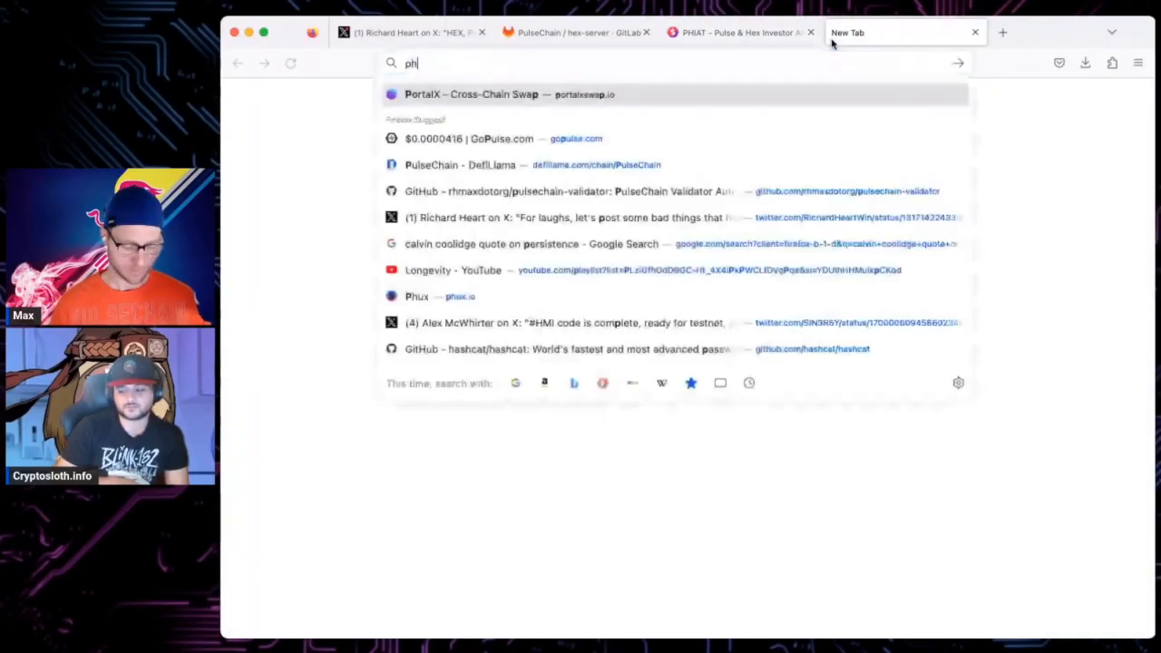
- Enter phux.io, accept its terms and scroll through the Pulse Mainnet pools table
{"action": "left_click", "coordinate": [418, 296]}
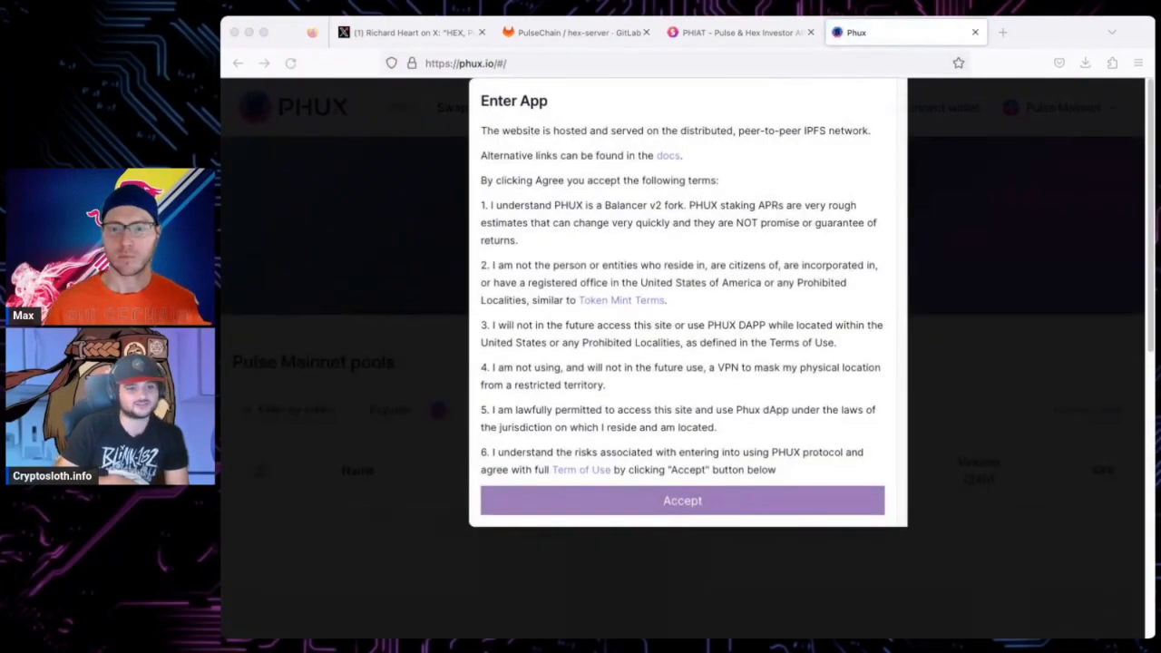
{"action": "left_click", "coordinate": [682, 501]}
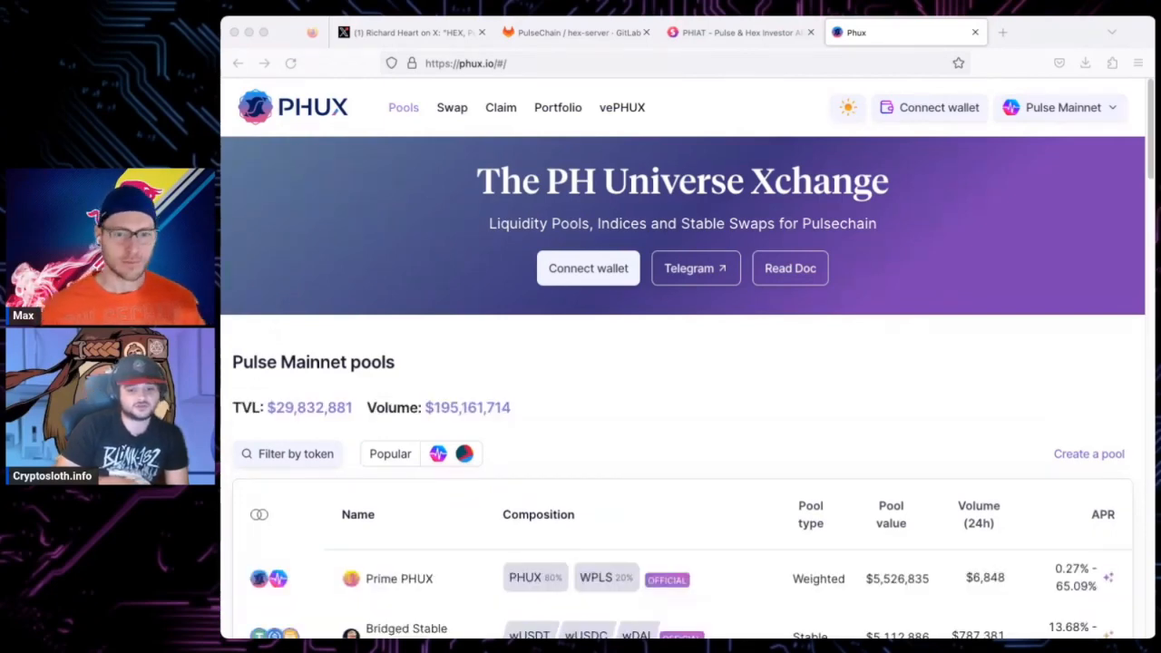
{"action": "scroll", "scroll_direction": "down", "scroll_amount": 3}
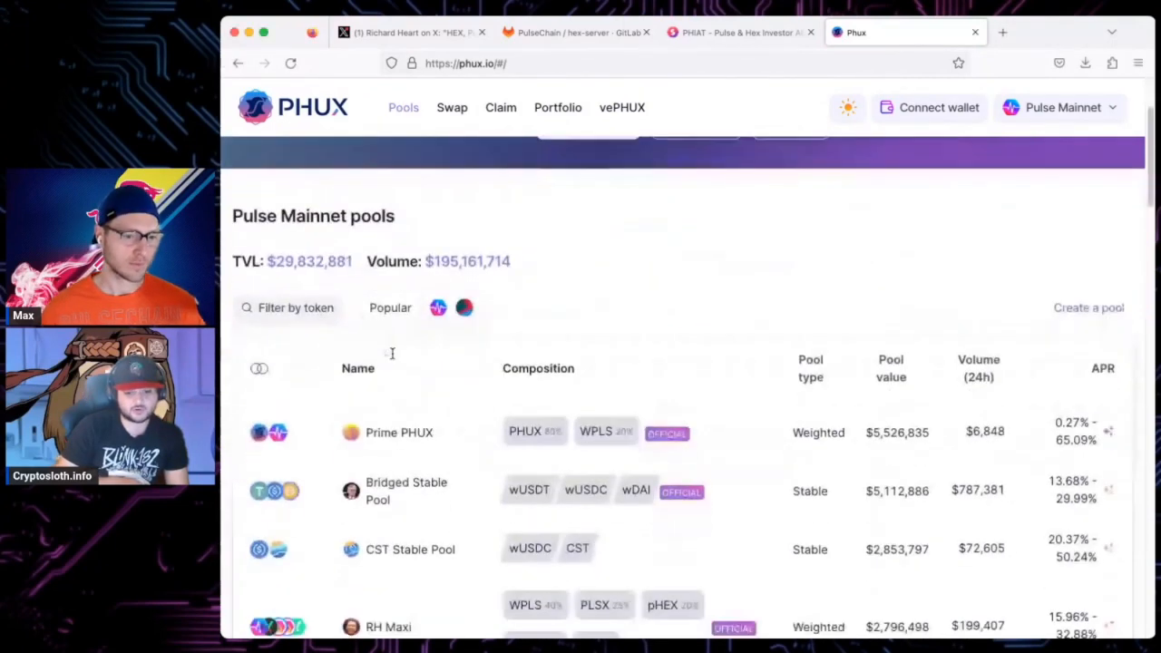
{"action": "scroll", "scroll_direction": "down", "scroll_amount": 3}
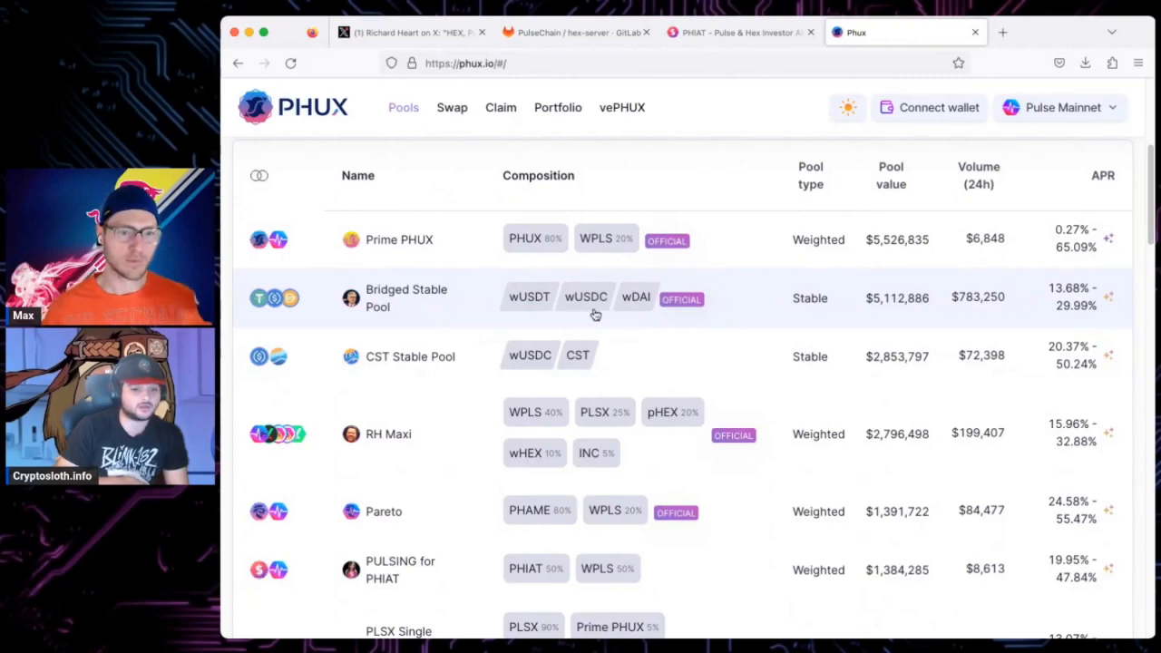
{"action": "mouse_move", "coordinate": [626, 312]}
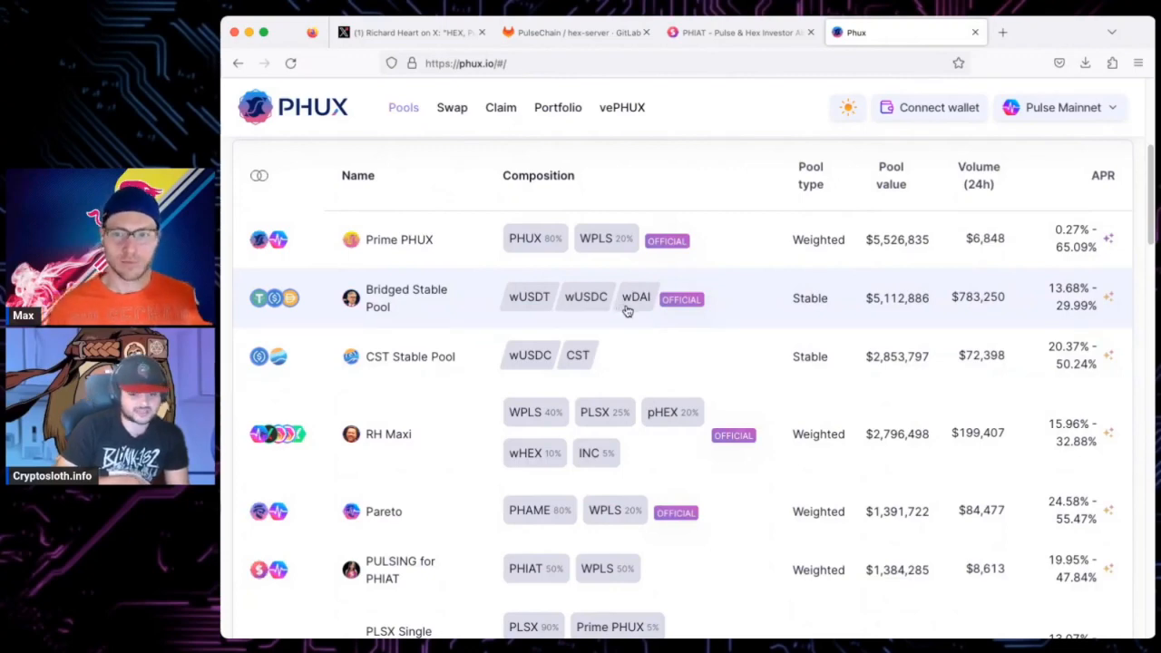
{"action": "scroll", "scroll_direction": "down", "scroll_amount": 3}
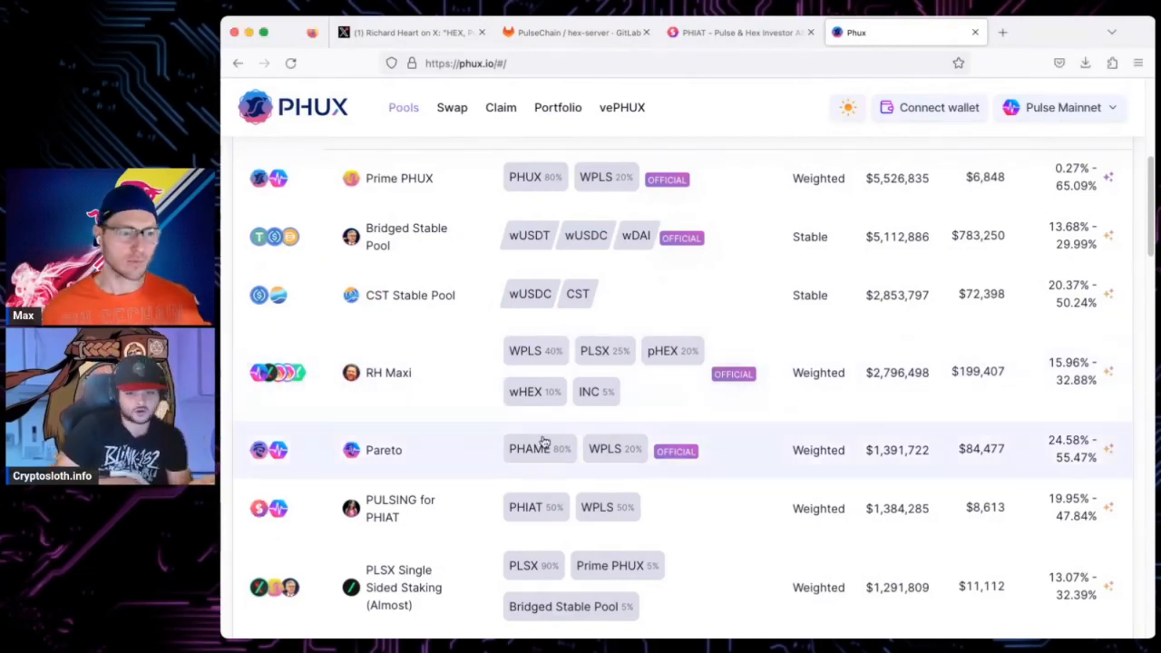
{"action": "mouse_move", "coordinate": [784, 421]}
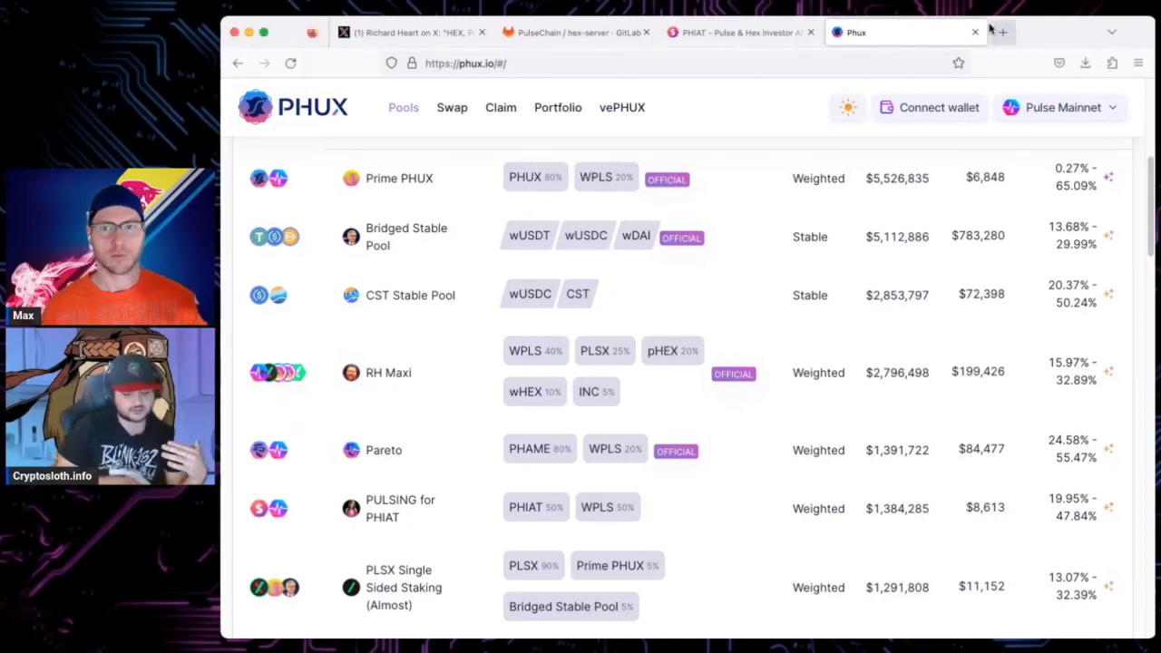
- Search Google for 'phamous crypto' from the address bar
{"action": "type", "text": "phamous+crypto&client=firefox-b-1-d&sca_esv=569475139&ei=ajoXZdbj"}
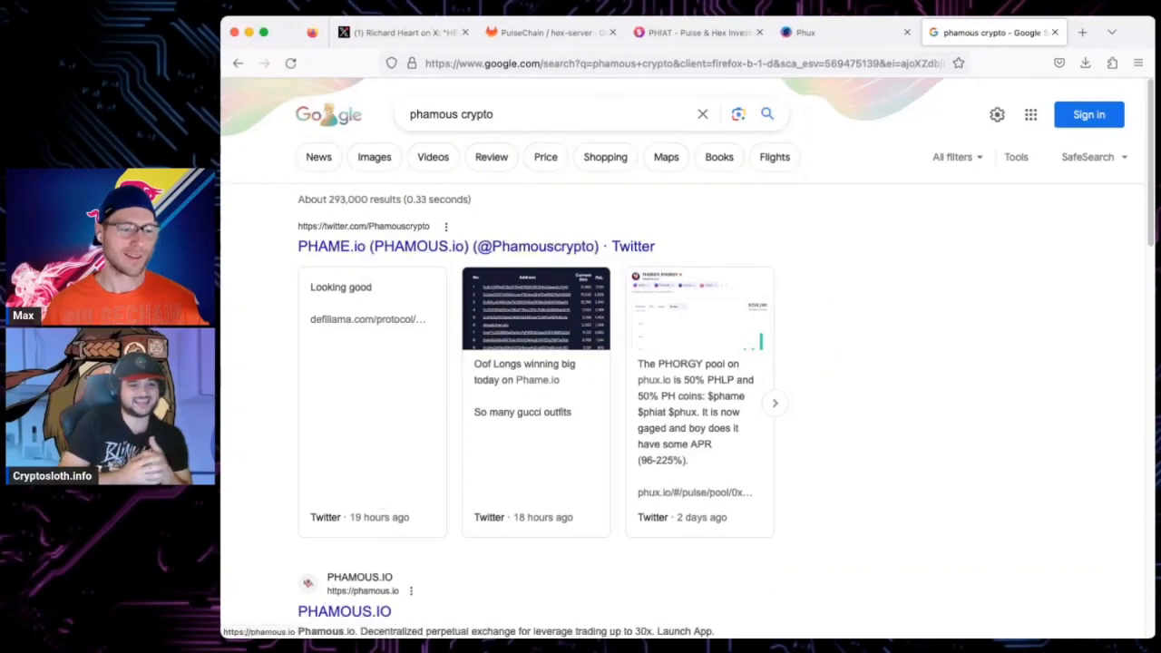
- Visit PHAMOUS.IO from the results, view its trading preview, then start a fresh tab for Phatty
{"action": "left_click", "coordinate": [345, 610]}
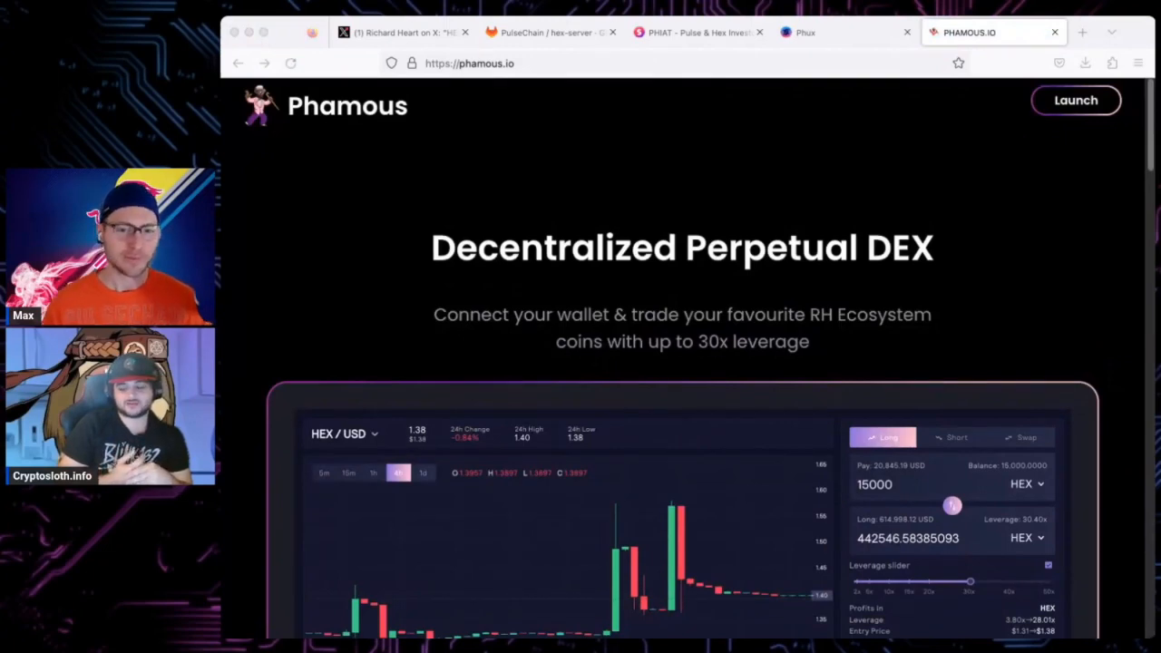
{"action": "mouse_move", "coordinate": [305, 278]}
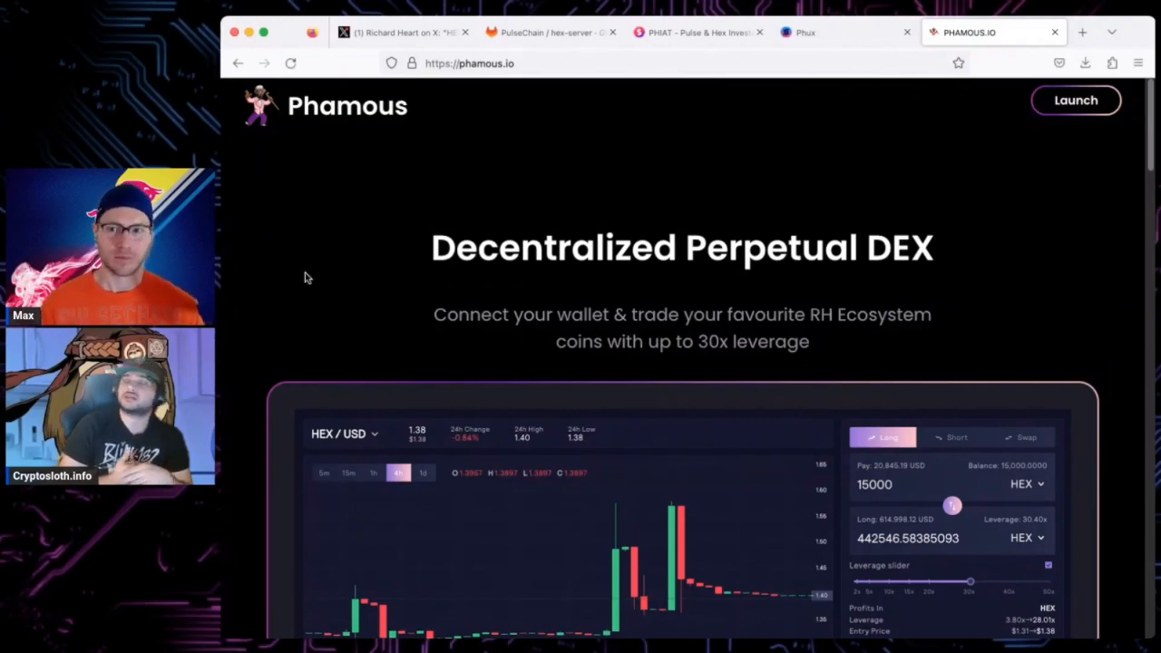
{"action": "mouse_move", "coordinate": [1079, 200]}
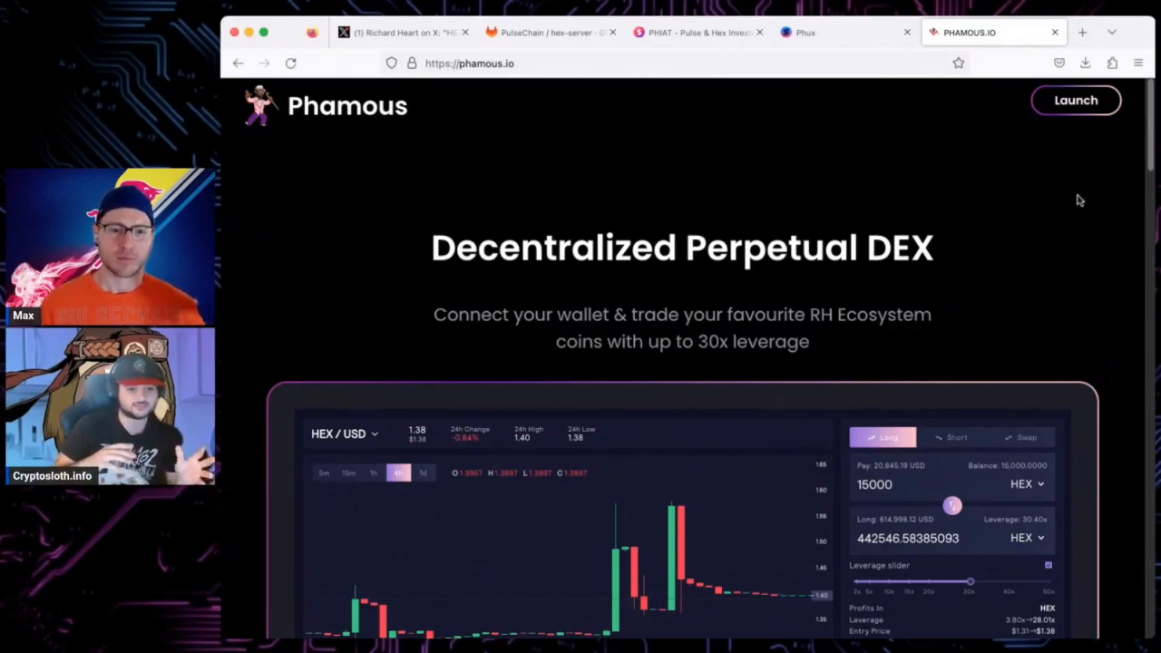
{"action": "scroll", "scroll_direction": "down", "scroll_amount": 3}
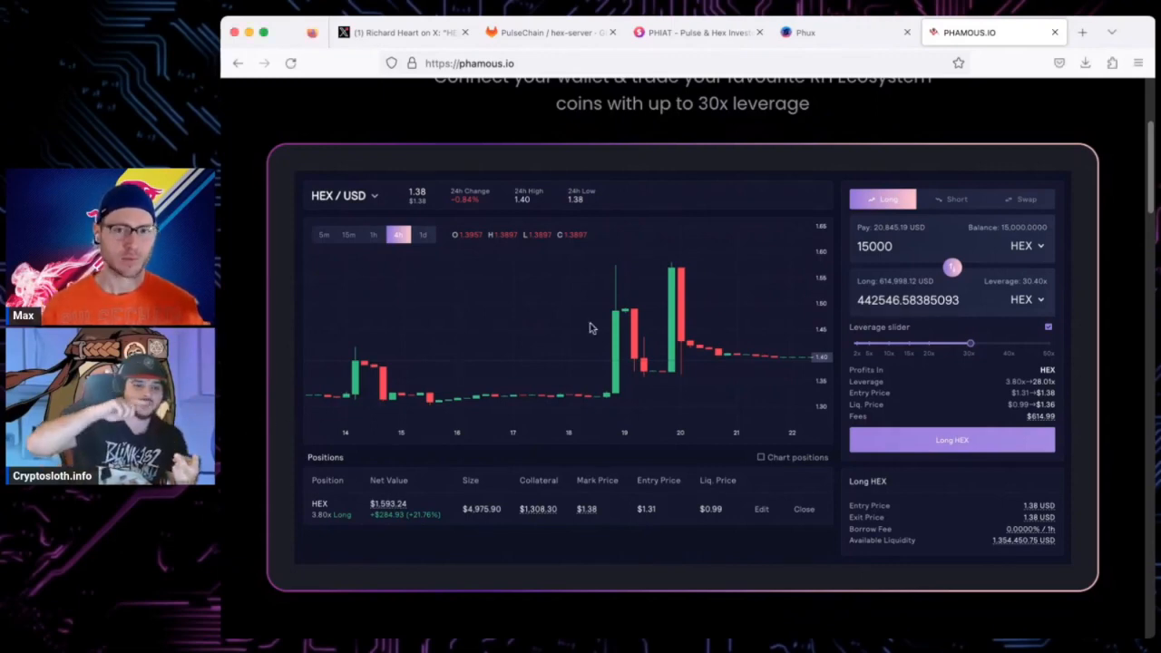
{"action": "mouse_move", "coordinate": [1105, 149]}
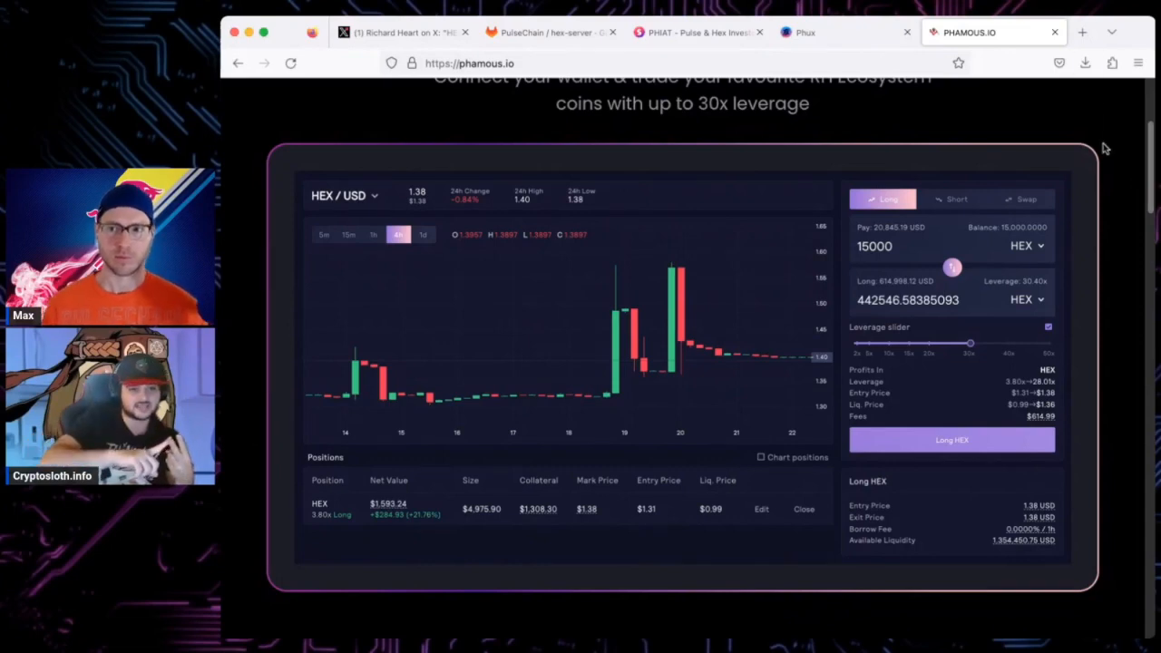
{"action": "left_click", "coordinate": [843, 32]}
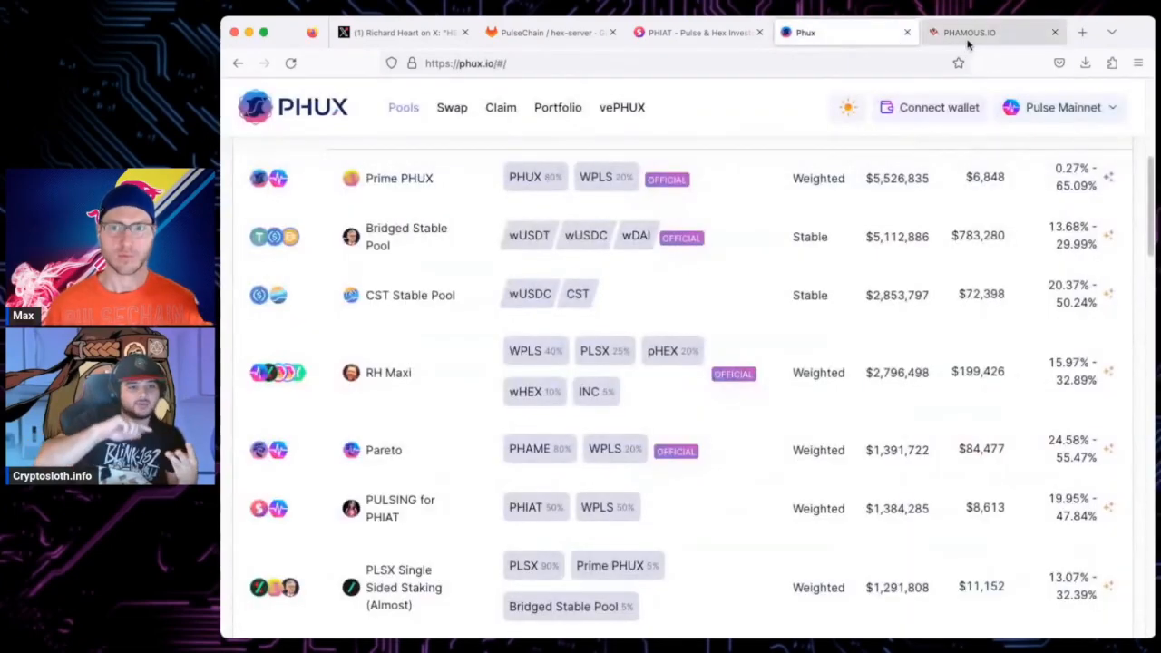
{"action": "left_click", "coordinate": [969, 33]}
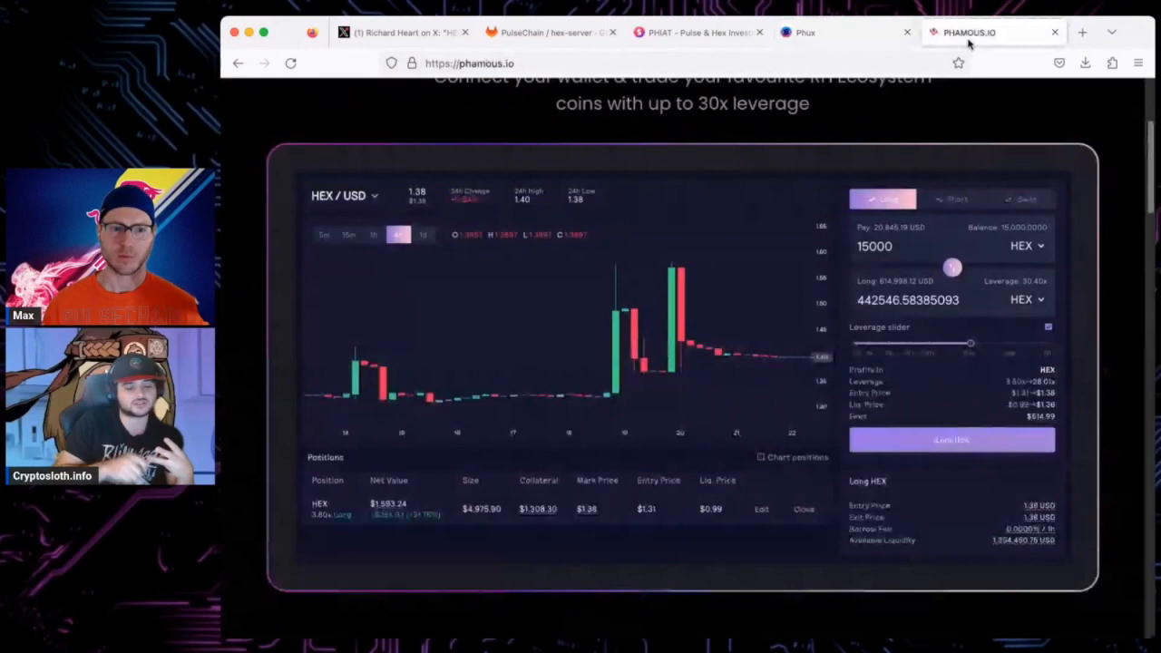
{"action": "left_click", "coordinate": [1082, 32]}
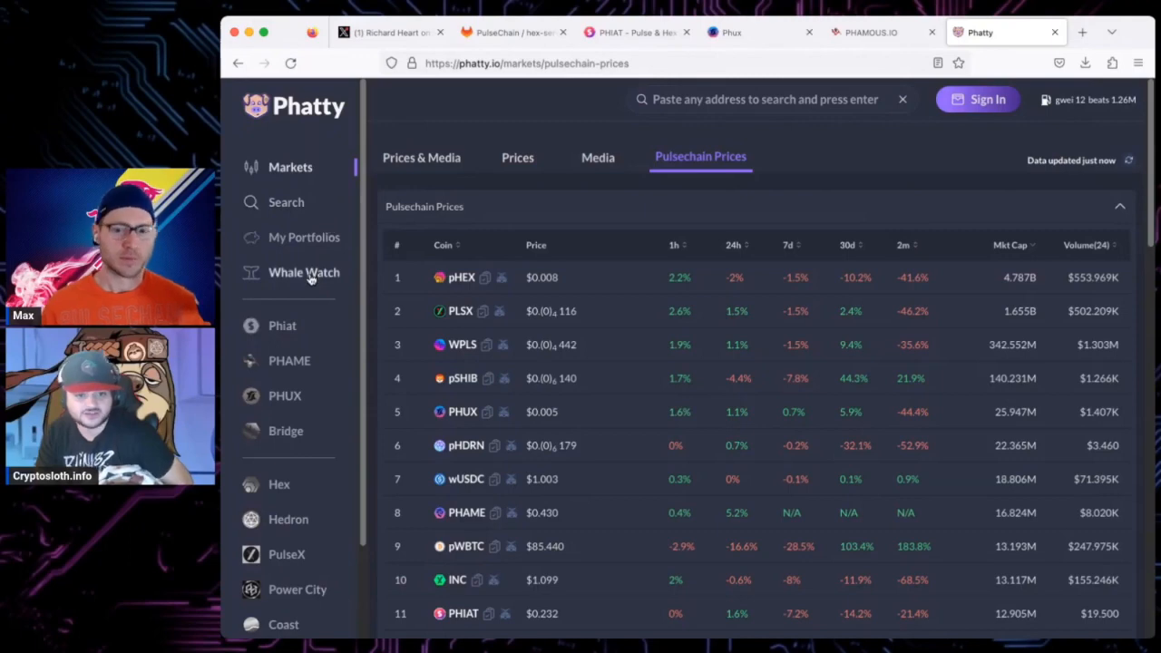
- Pick a Whale Watch wallet to load its Phatty portfolio page
{"action": "left_click", "coordinate": [305, 272]}
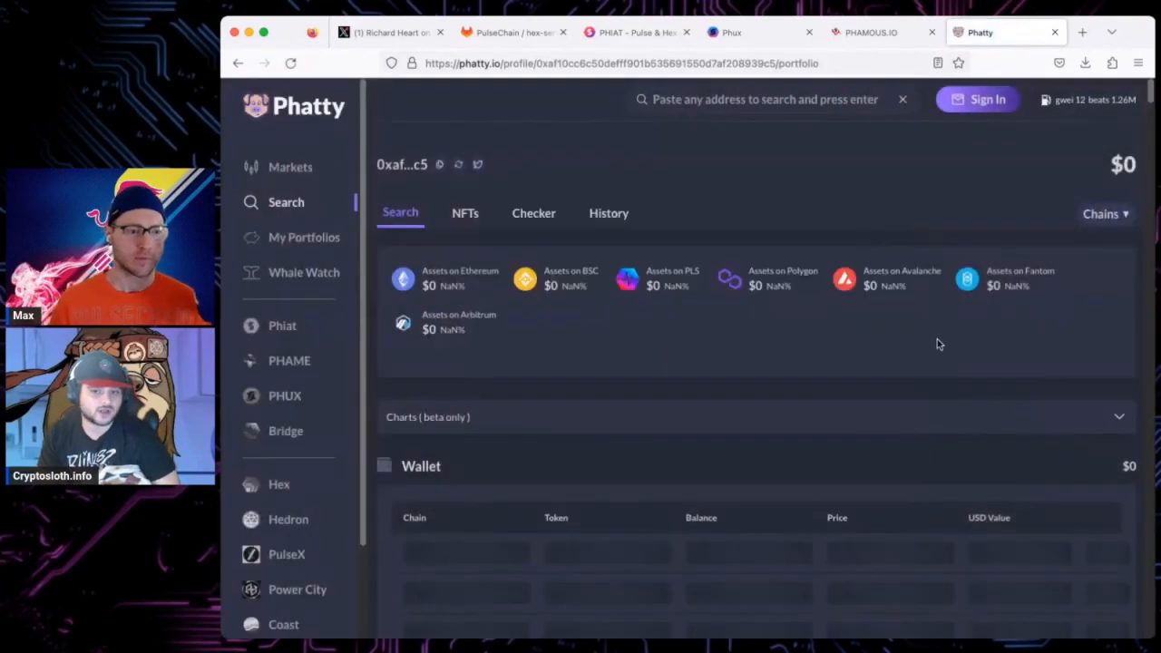
{"action": "mouse_move", "coordinate": [1017, 374]}
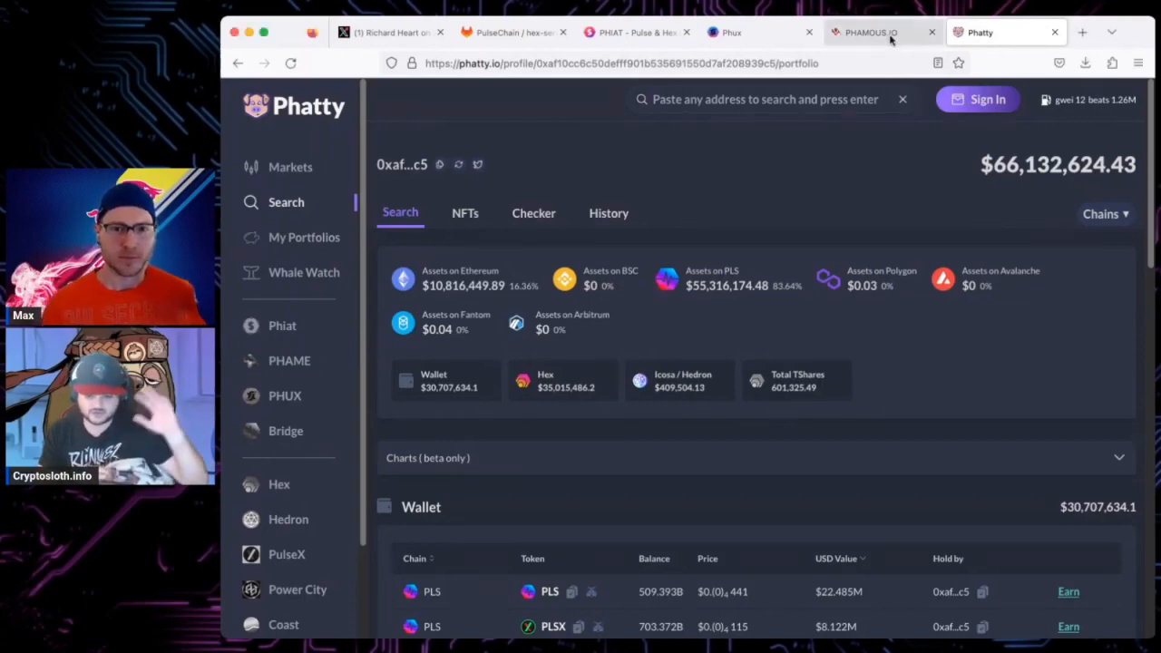
- Return to Phamous and launch the PHAME.IO trading app with the PLS/USD panel
{"action": "left_click", "coordinate": [869, 33]}
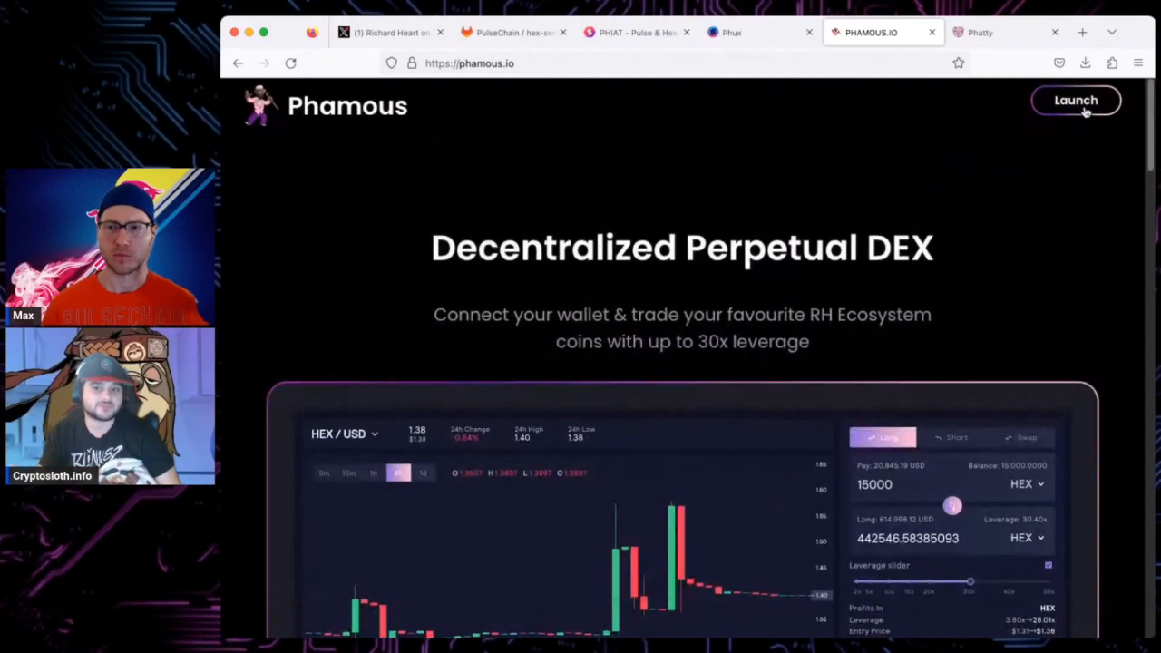
{"action": "left_click", "coordinate": [1076, 100]}
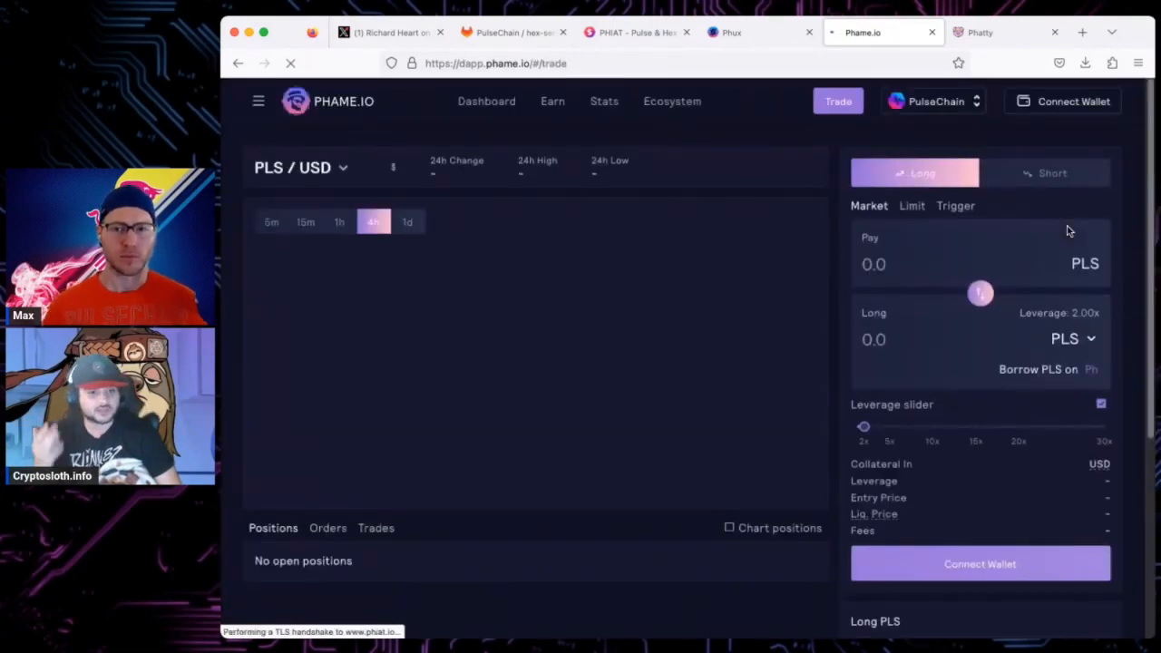